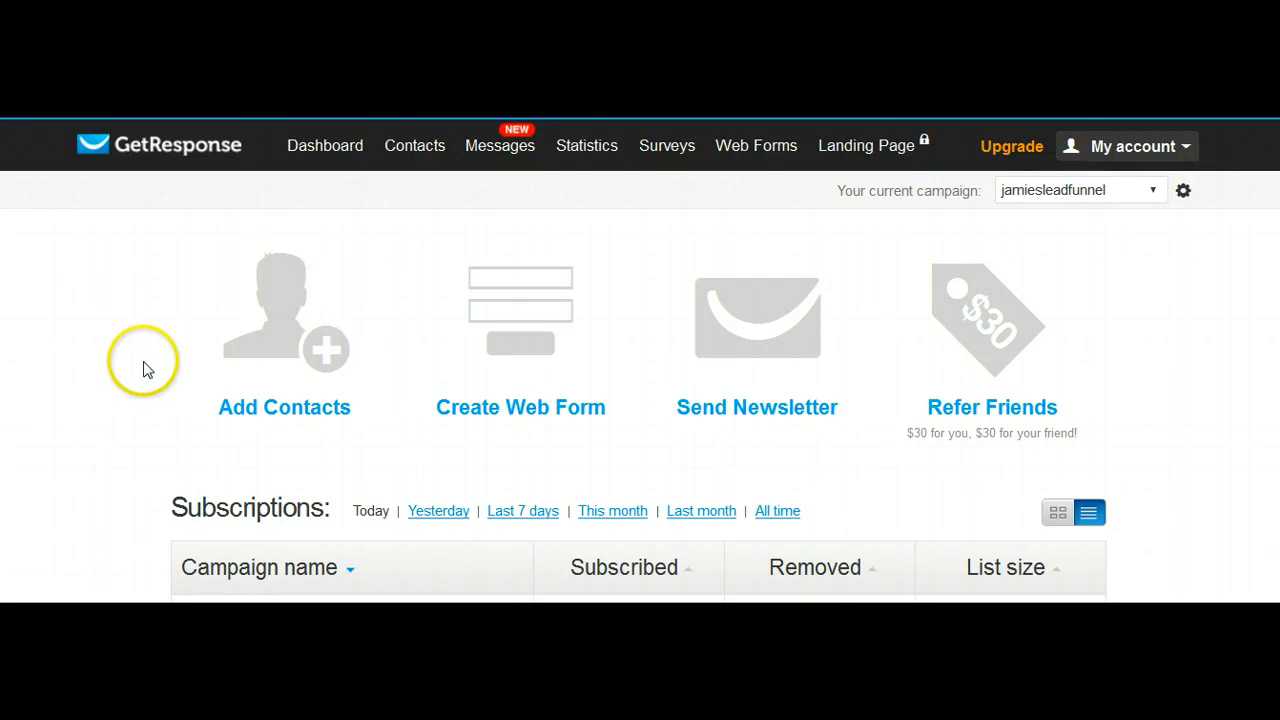
{"action": "mouse_move", "coordinate": [100, 364]}
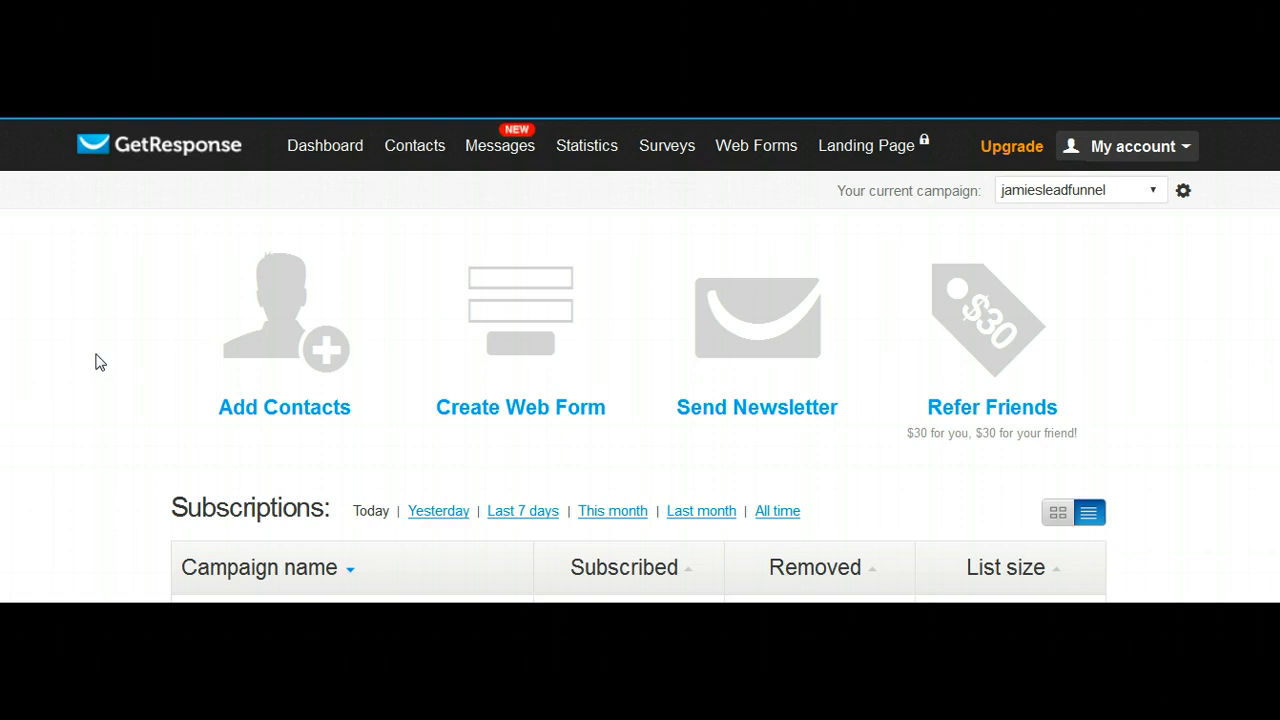
{"action": "mouse_move", "coordinate": [112, 294]}
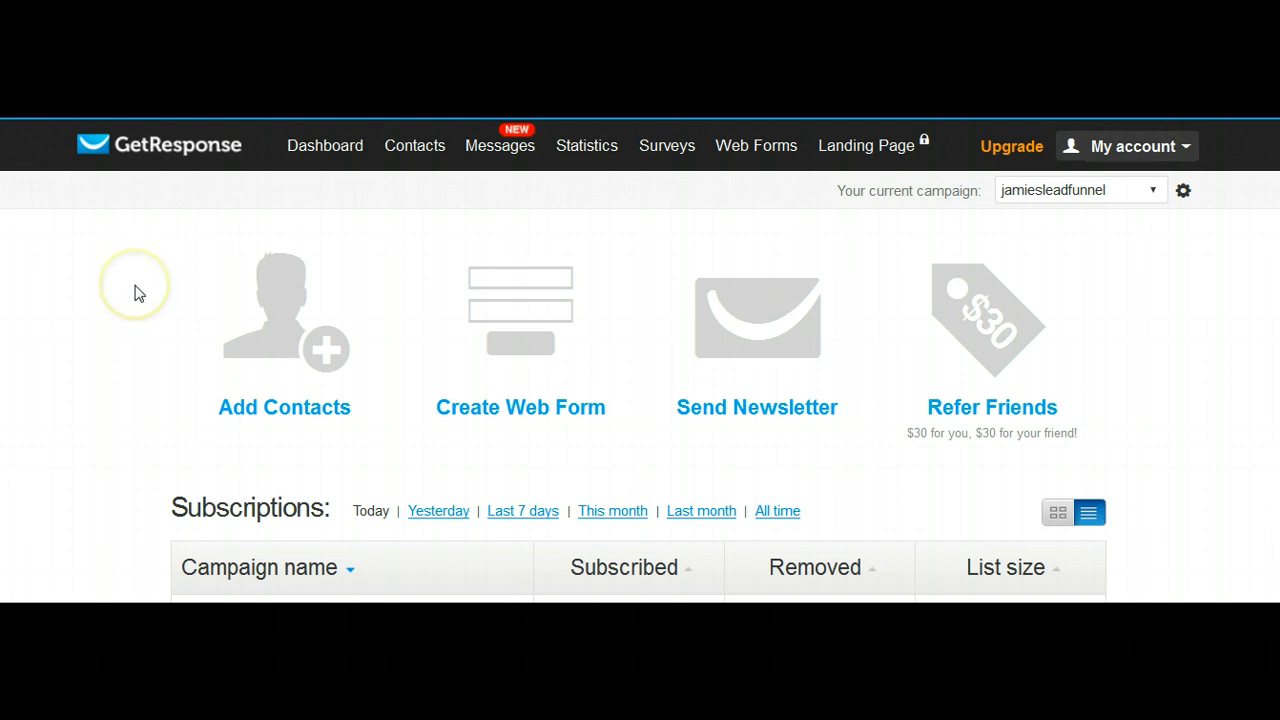
{"action": "mouse_move", "coordinate": [398, 252]}
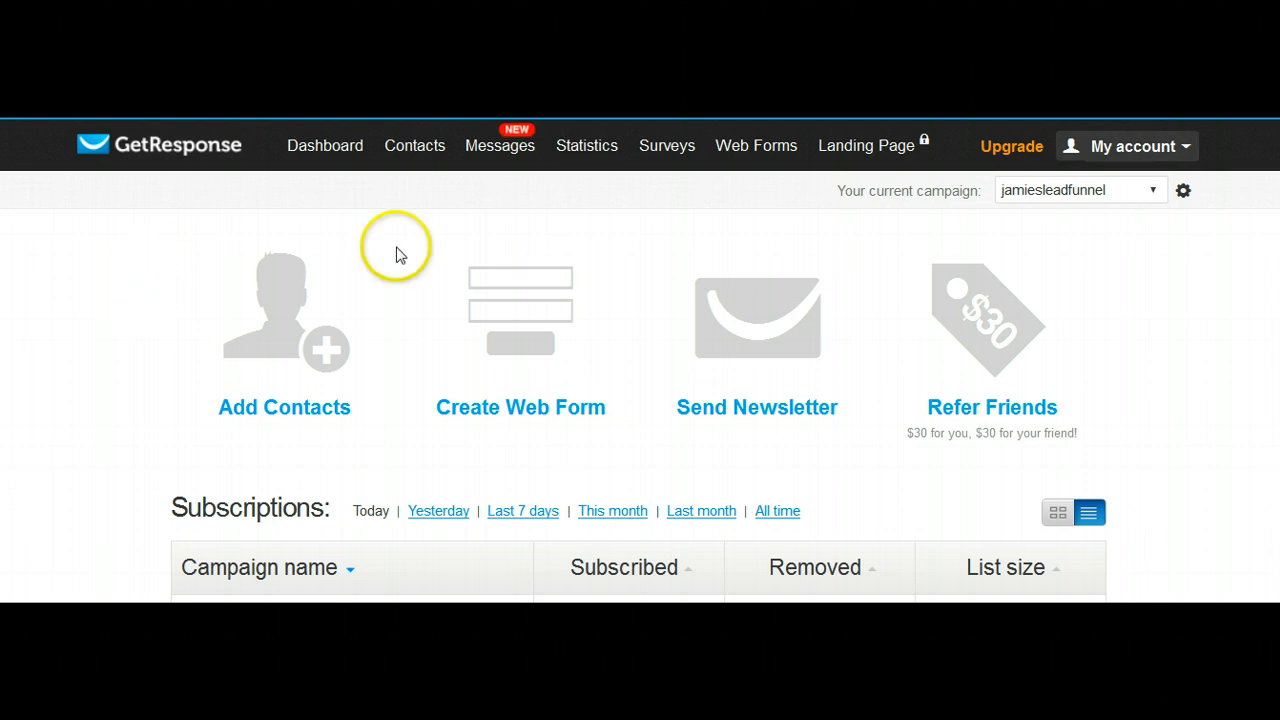
{"action": "mouse_move", "coordinate": [920, 188]}
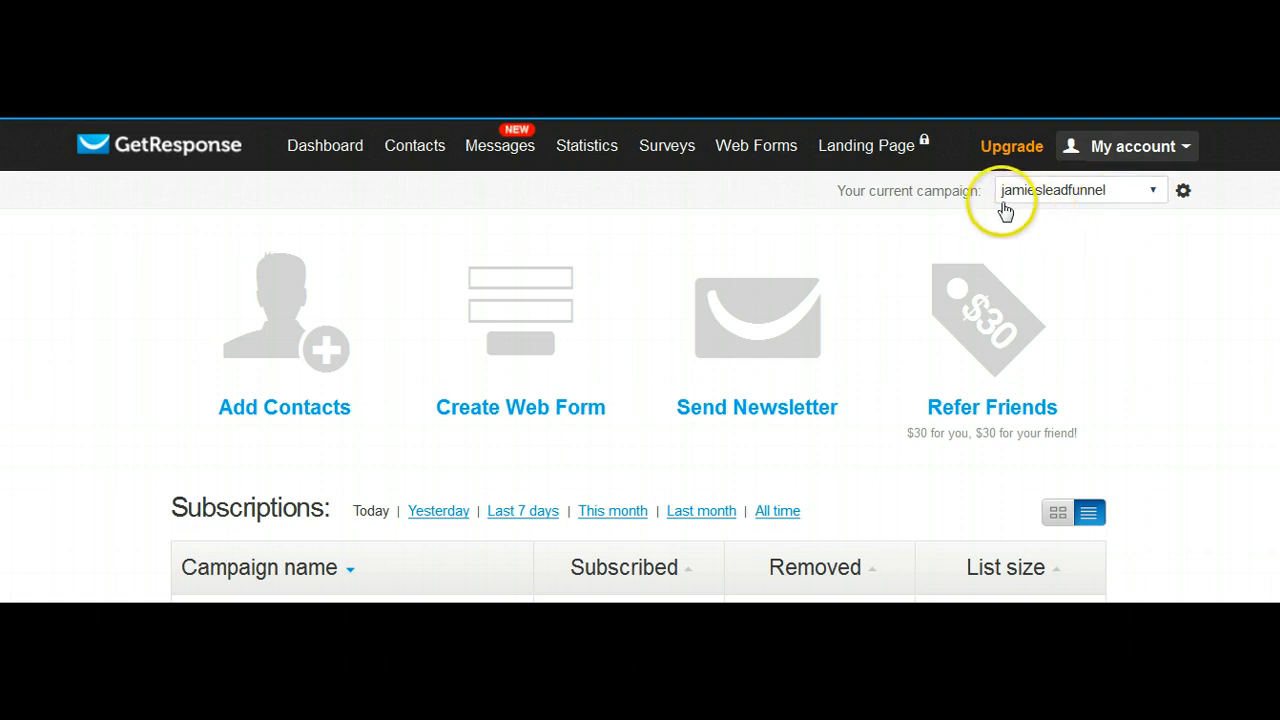
{"action": "mouse_move", "coordinate": [1120, 248]}
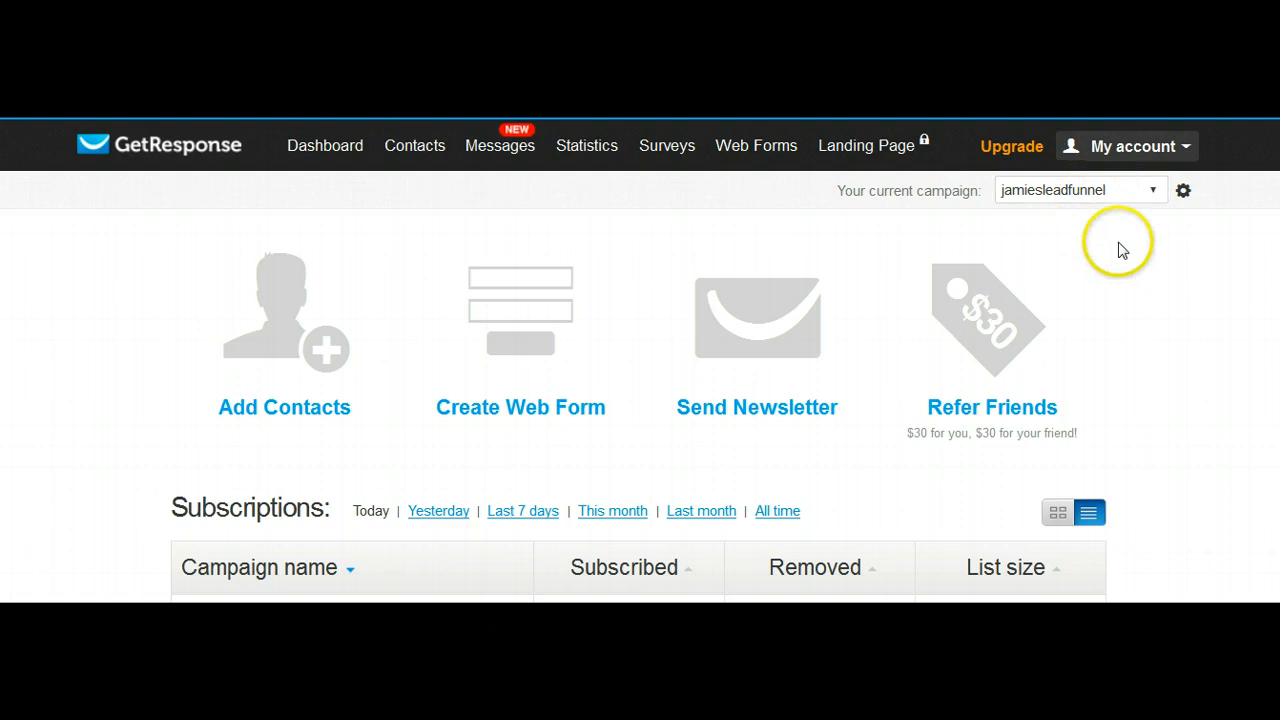
{"action": "mouse_move", "coordinate": [432, 250]}
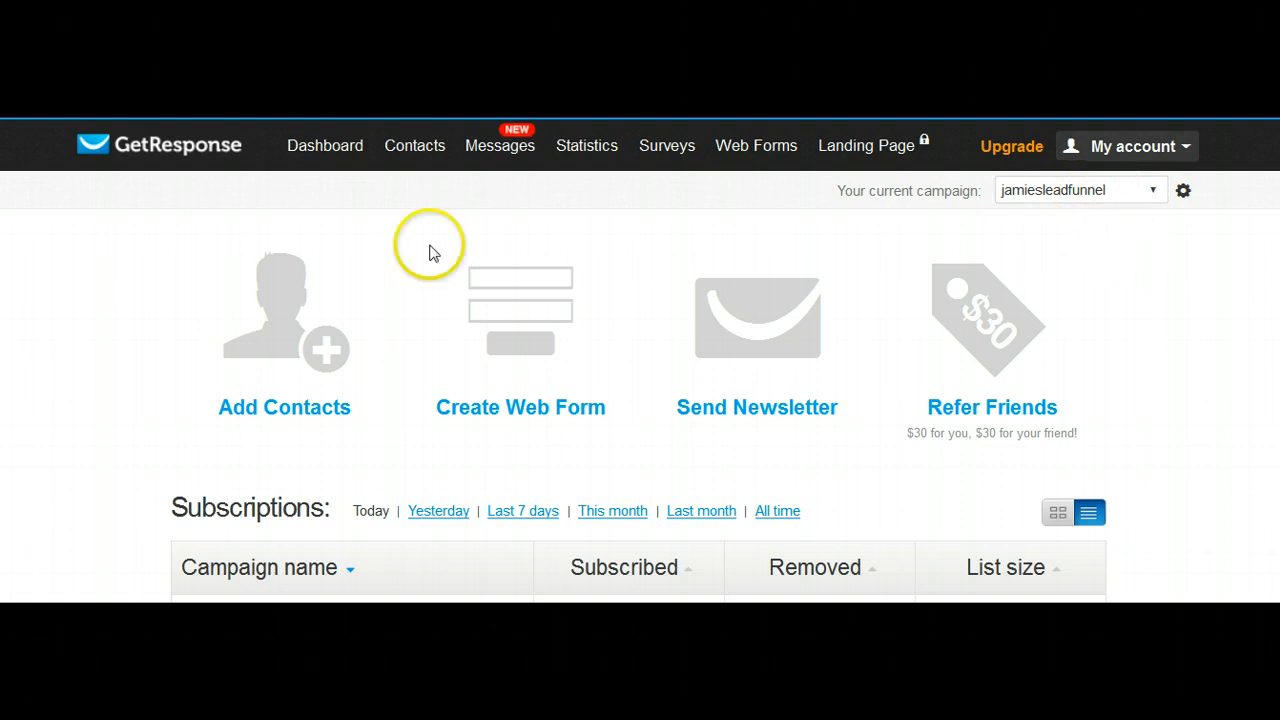
{"action": "mouse_move", "coordinate": [90, 360]}
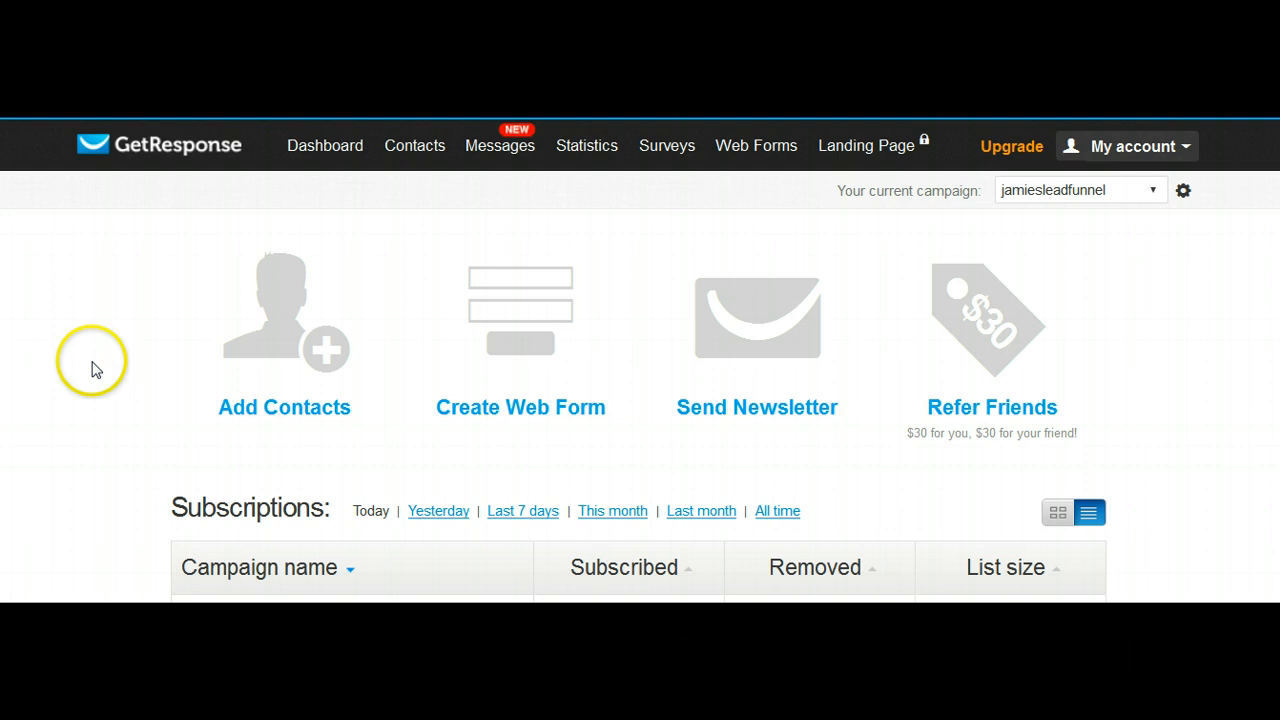
Reach the Preload Messages page from the Messages menu.
{"action": "left_click", "coordinate": [500, 144]}
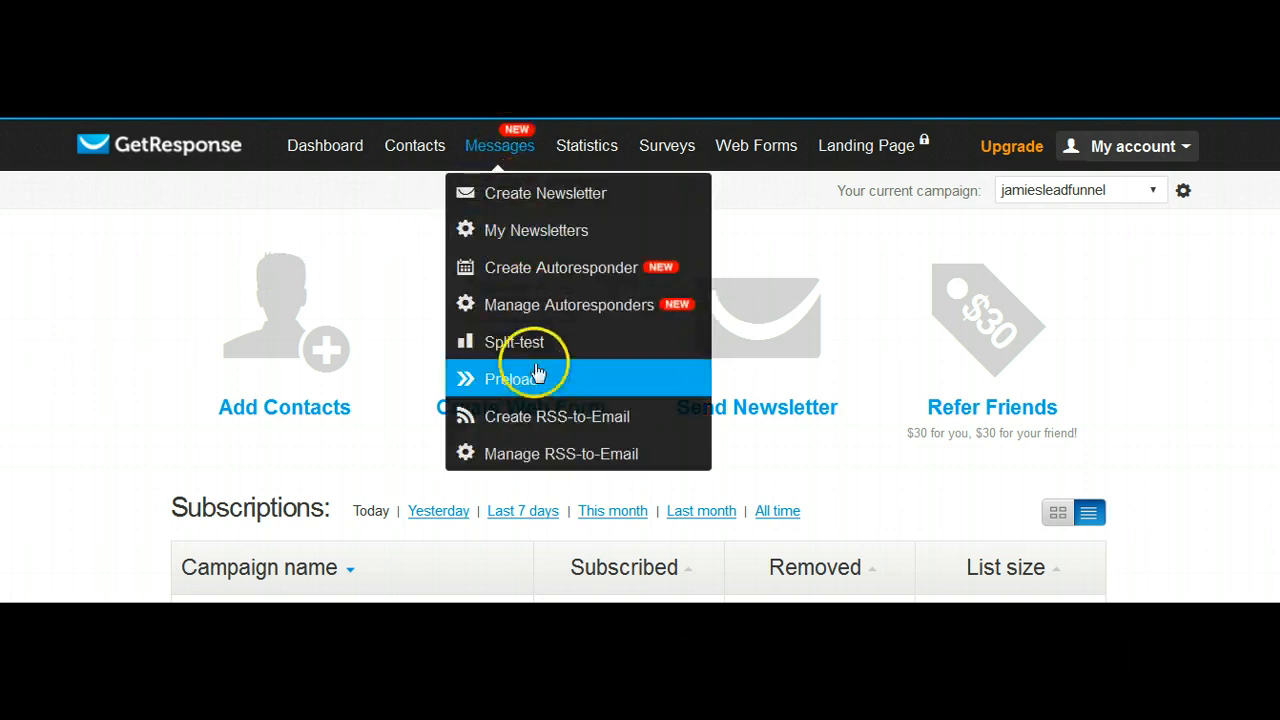
{"action": "mouse_move", "coordinate": [584, 380]}
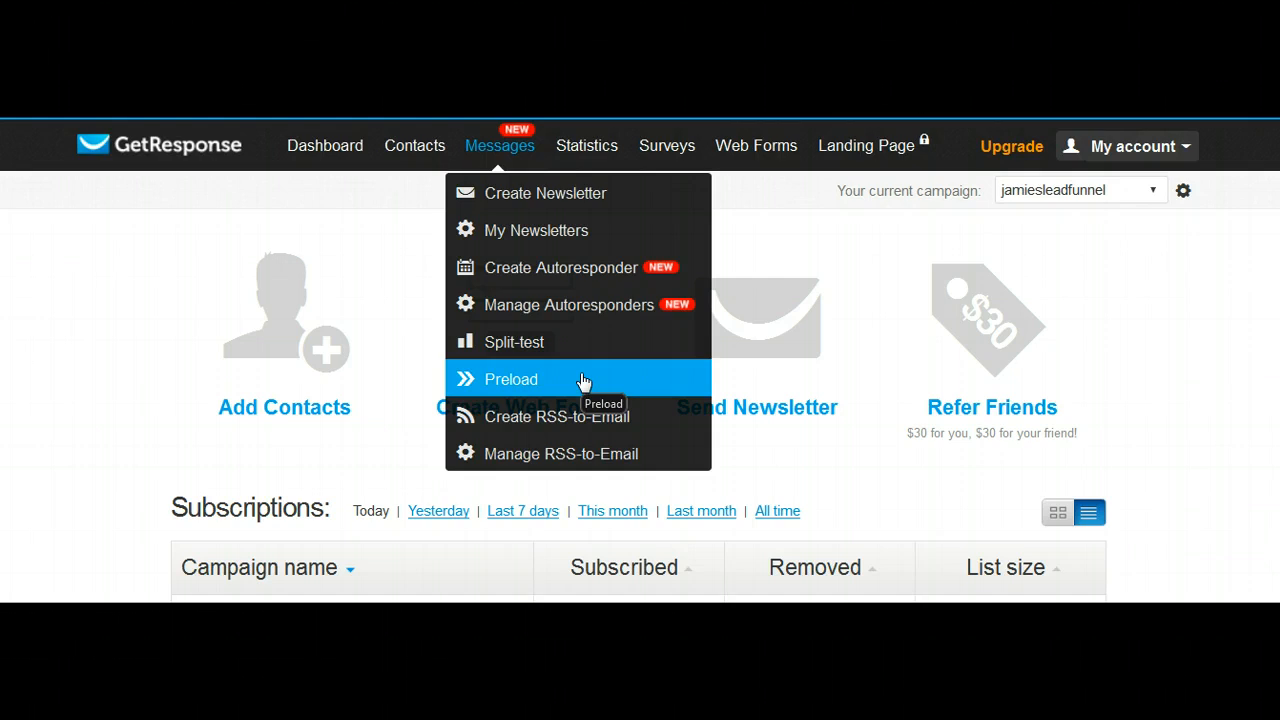
{"action": "mouse_move", "coordinate": [576, 384]}
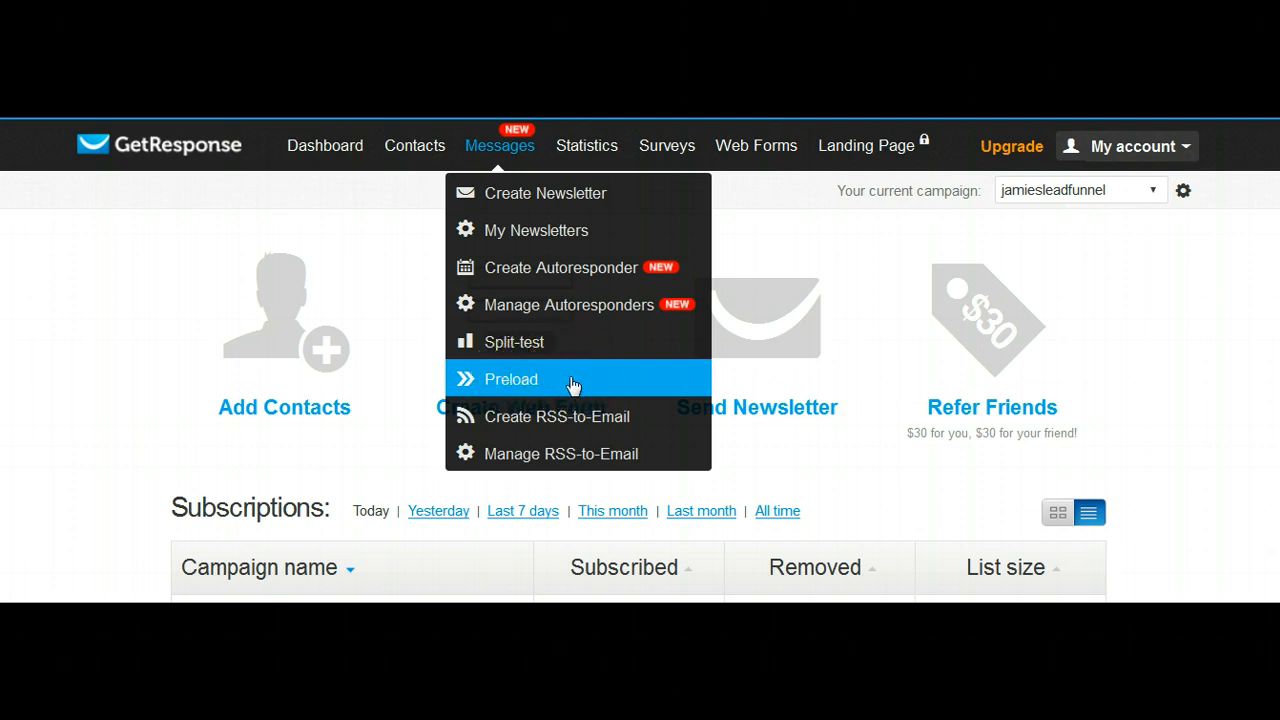
{"action": "left_click", "coordinate": [512, 380]}
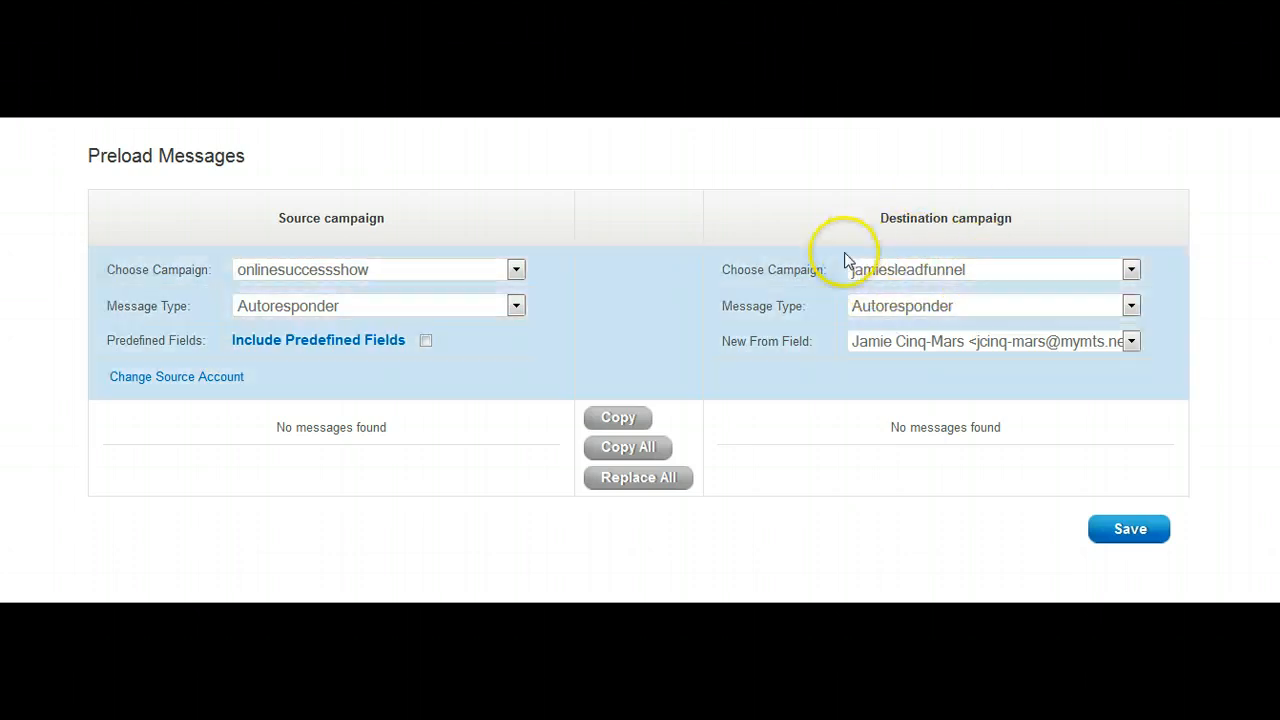
{"action": "mouse_move", "coordinate": [950, 256]}
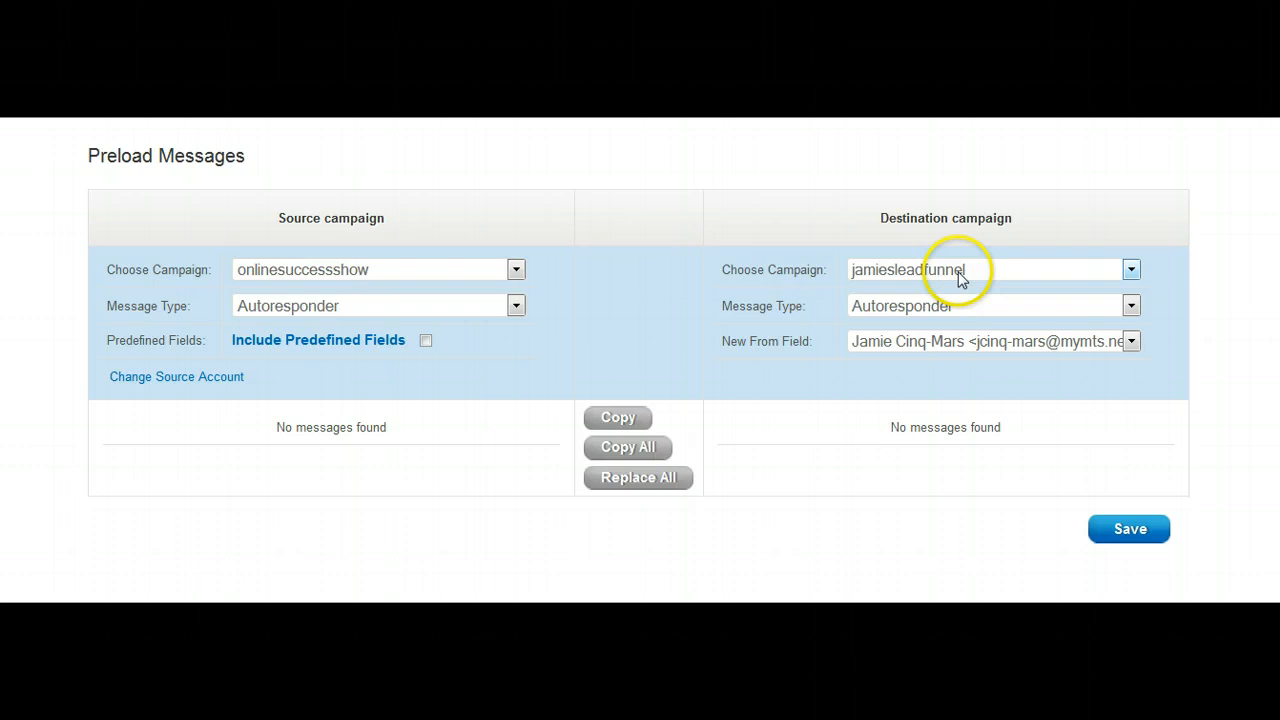
{"action": "mouse_move", "coordinate": [900, 284]}
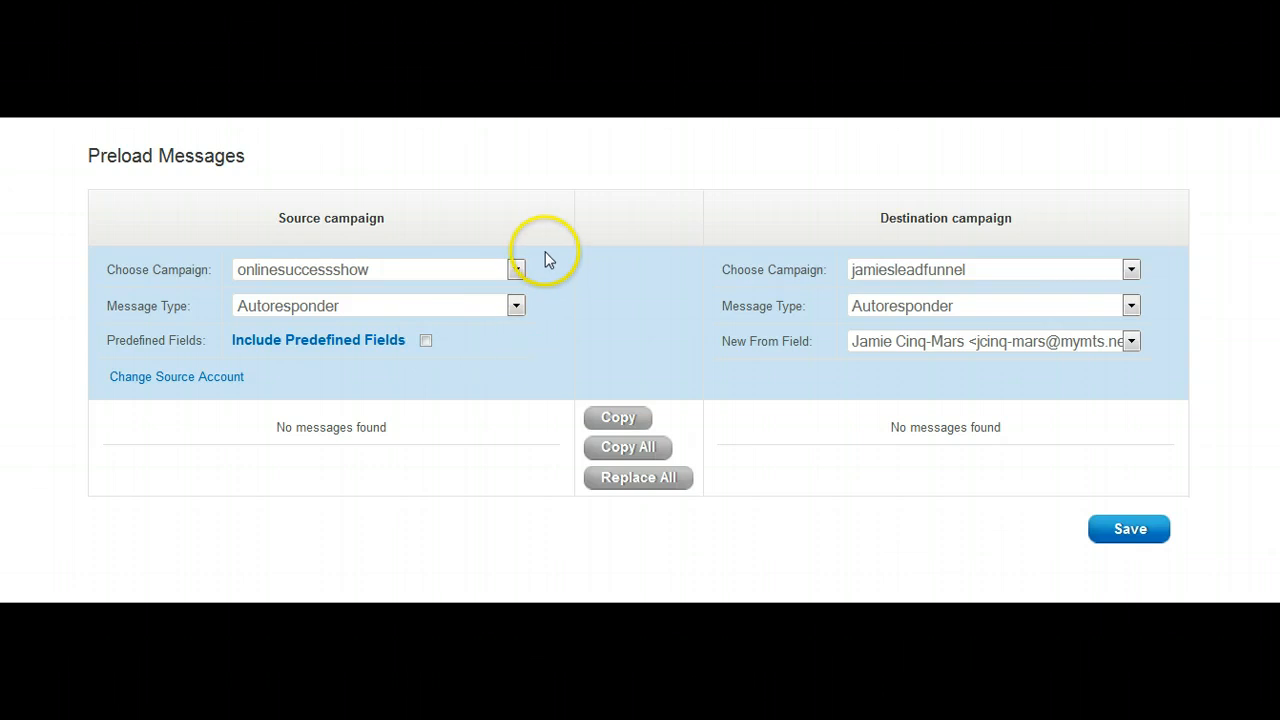
{"action": "mouse_move", "coordinate": [356, 384]}
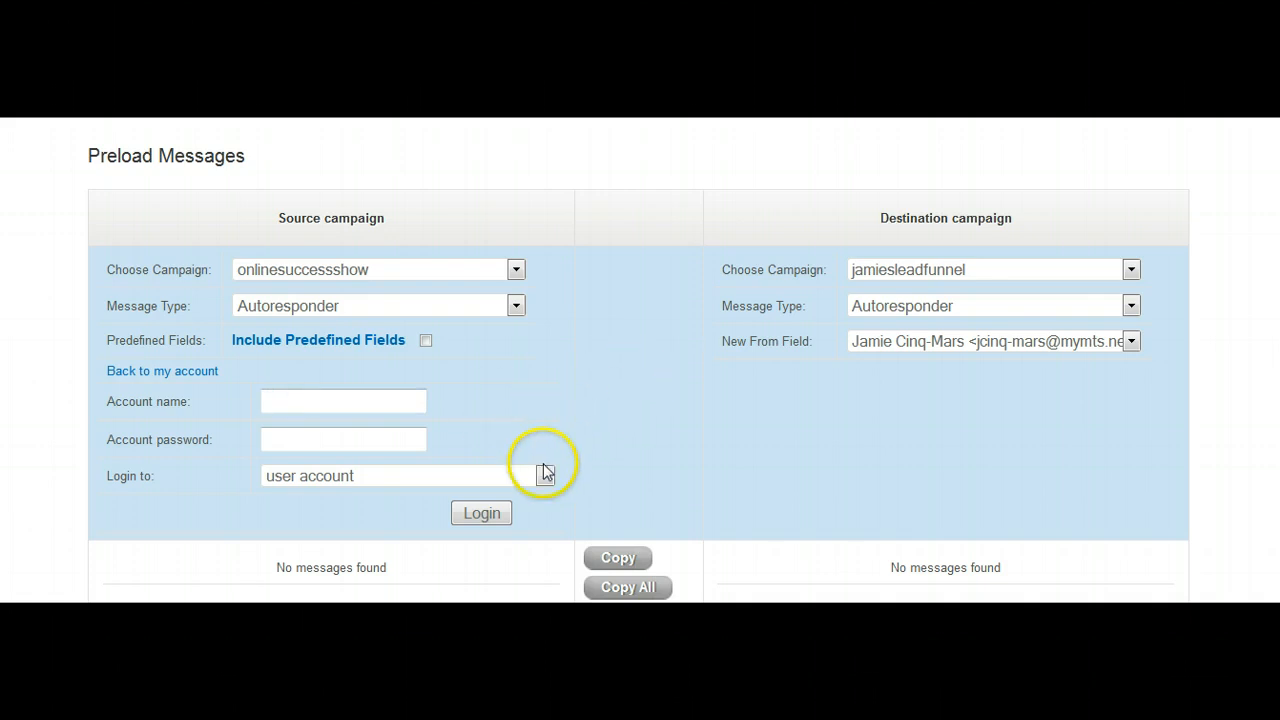
Switch the source login to campaign mode and enter leverageletters as the campaign name.
{"action": "left_click", "coordinate": [544, 476]}
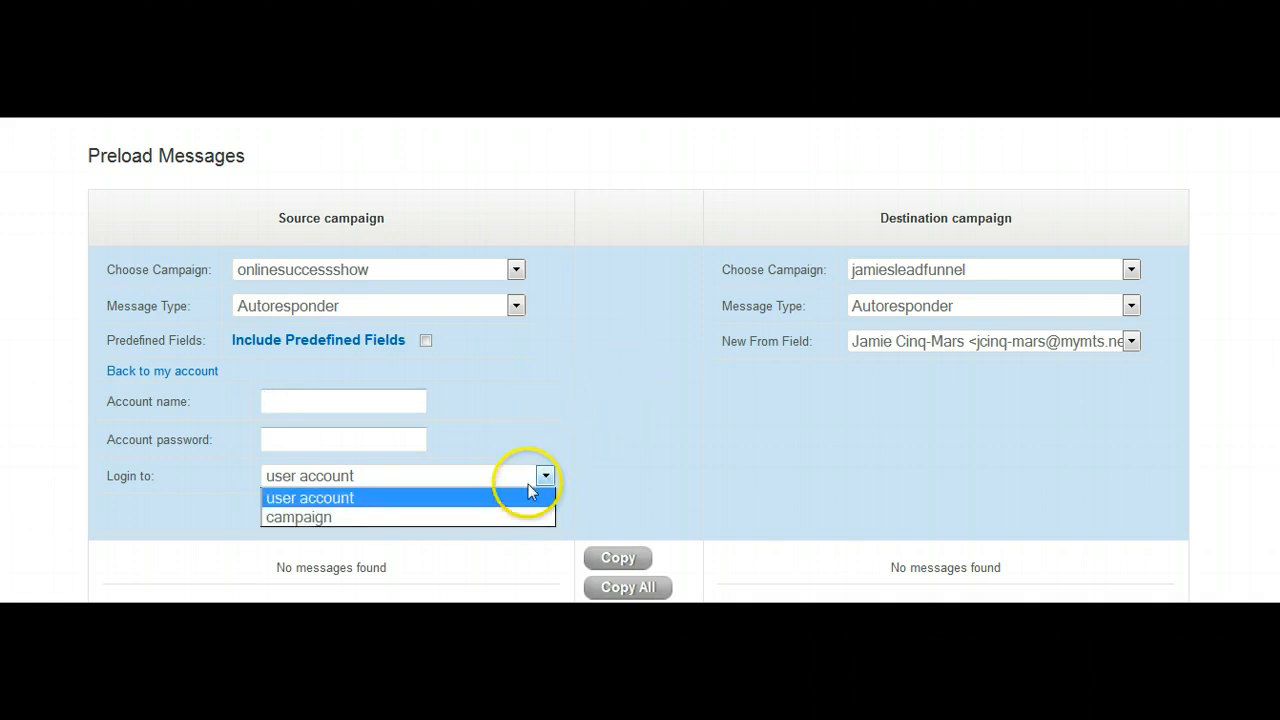
{"action": "mouse_move", "coordinate": [530, 516]}
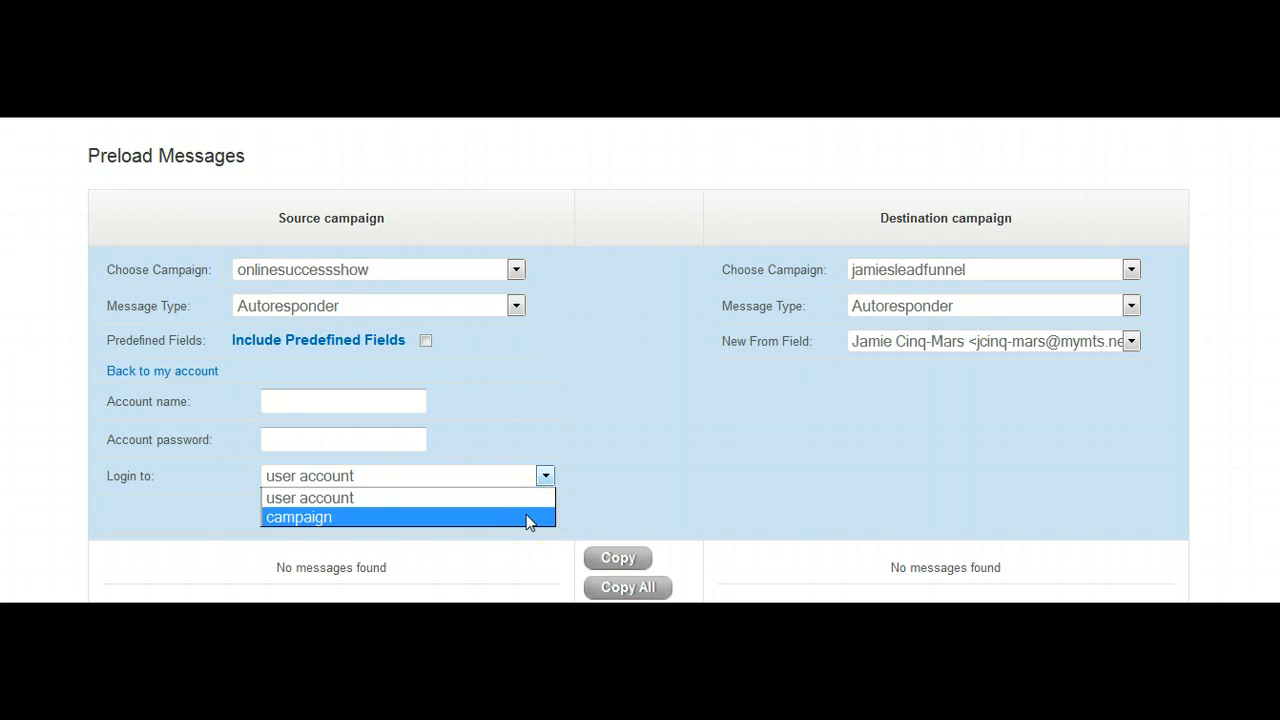
{"action": "left_click", "coordinate": [296, 516]}
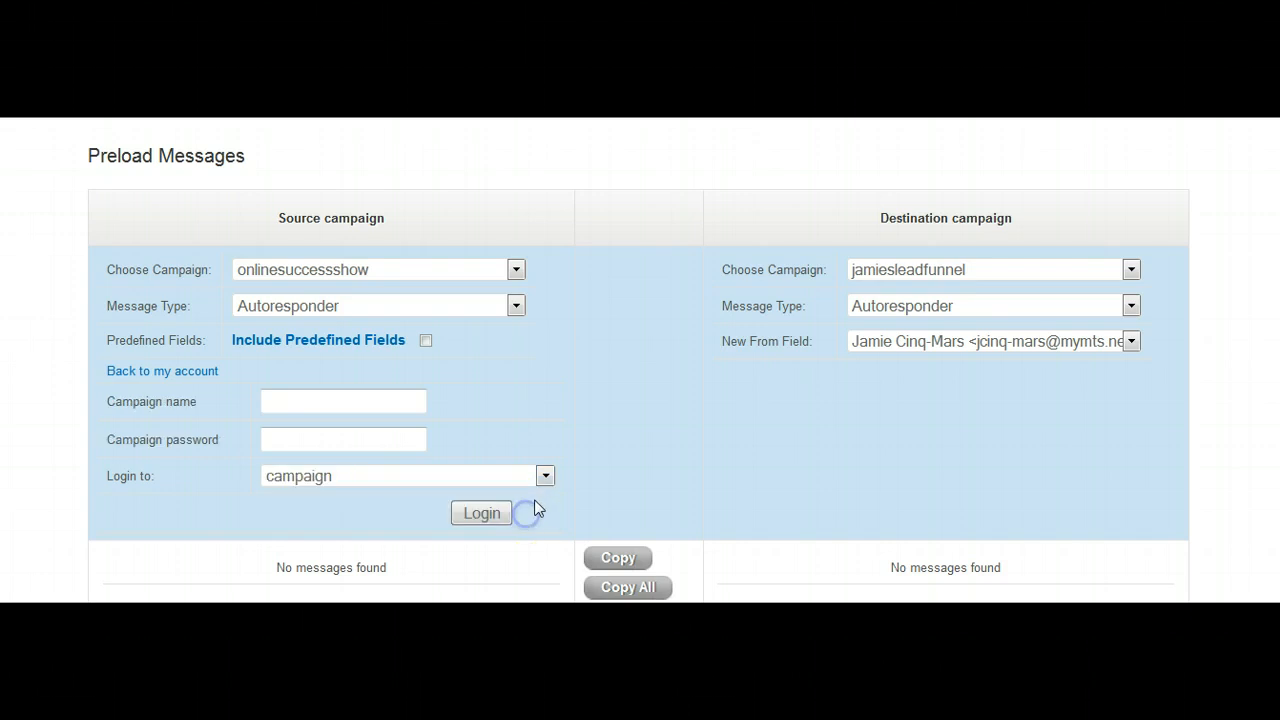
{"action": "left_click", "coordinate": [480, 512]}
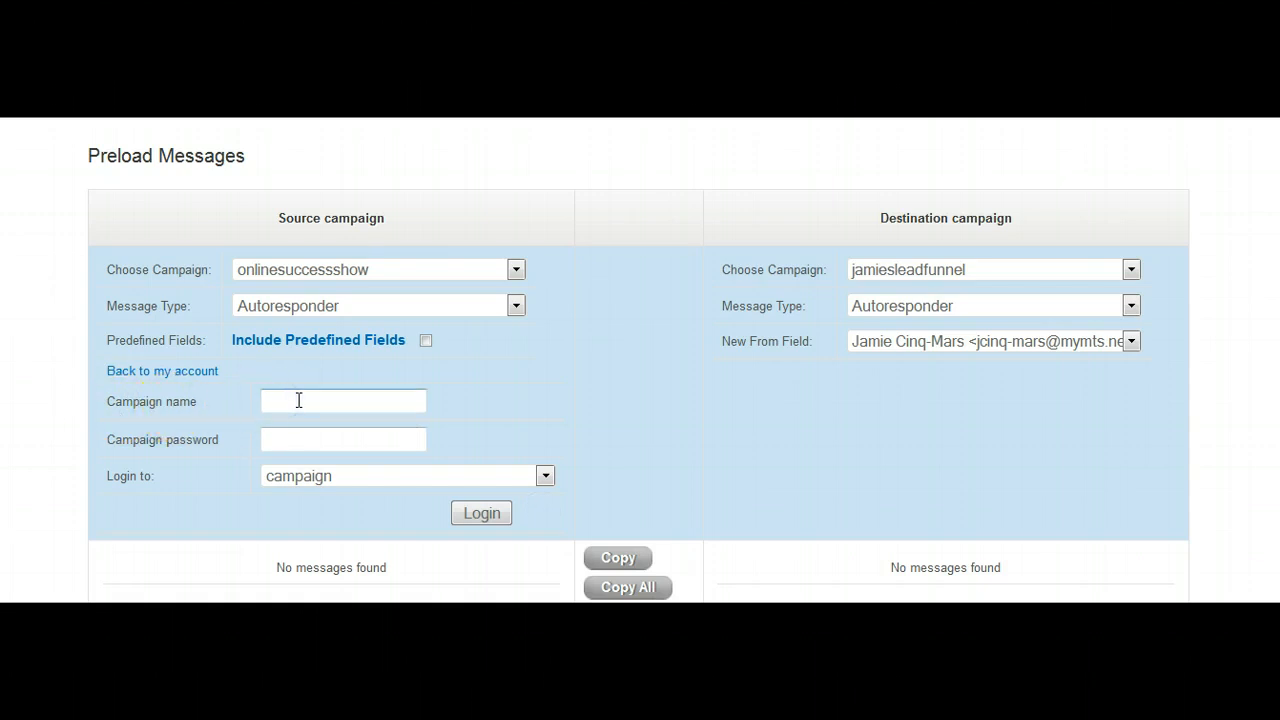
{"action": "left_click", "coordinate": [344, 400]}
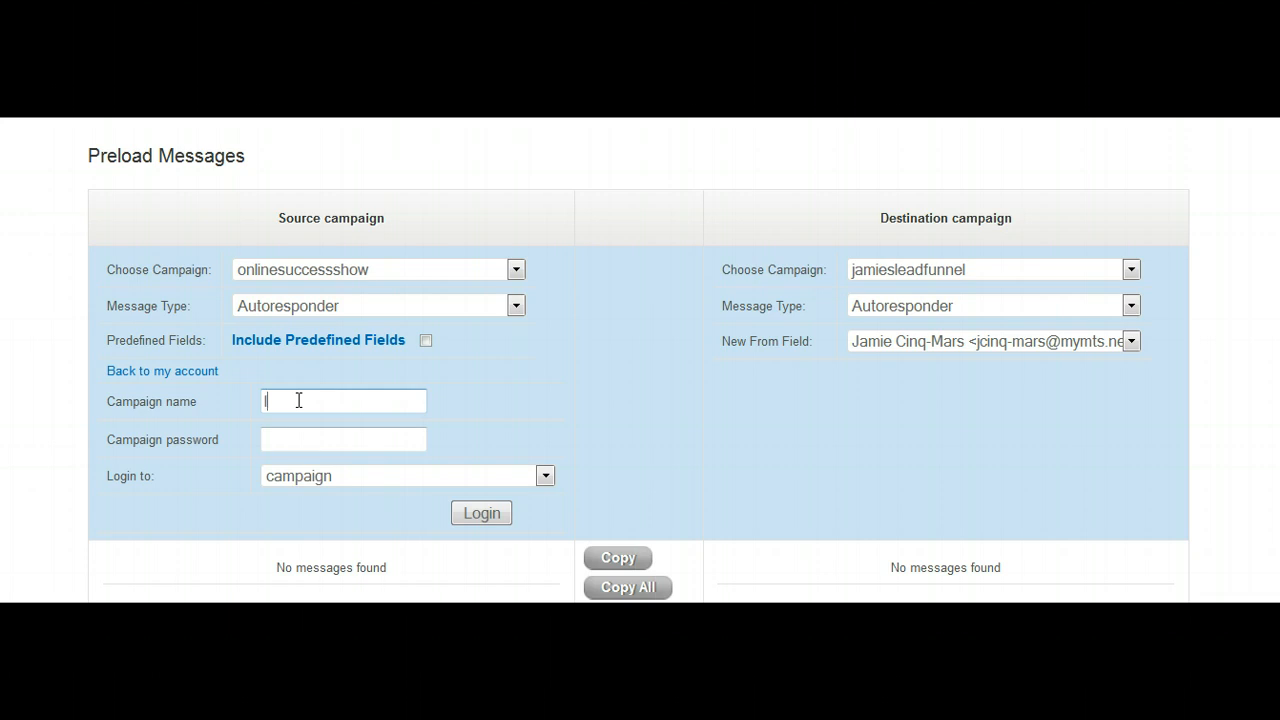
{"action": "type", "text": "levera"}
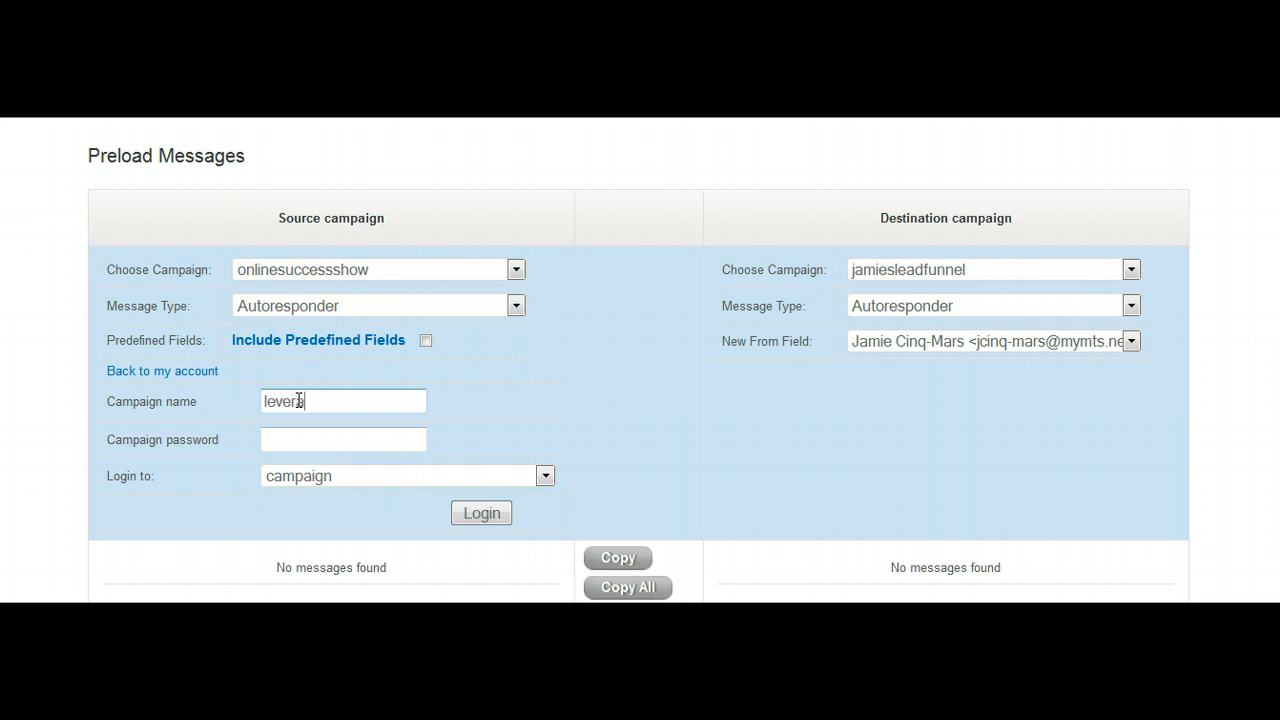
{"action": "type", "text": "ageletters"}
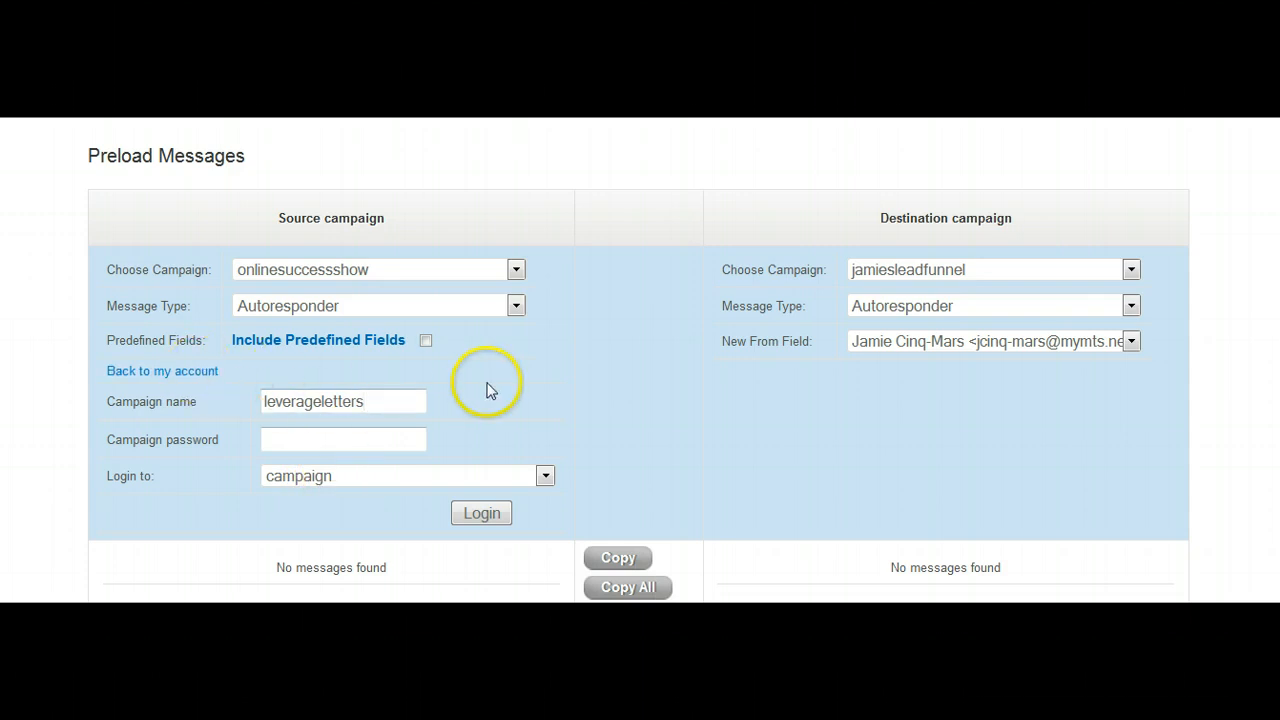
{"action": "mouse_move", "coordinate": [396, 410]}
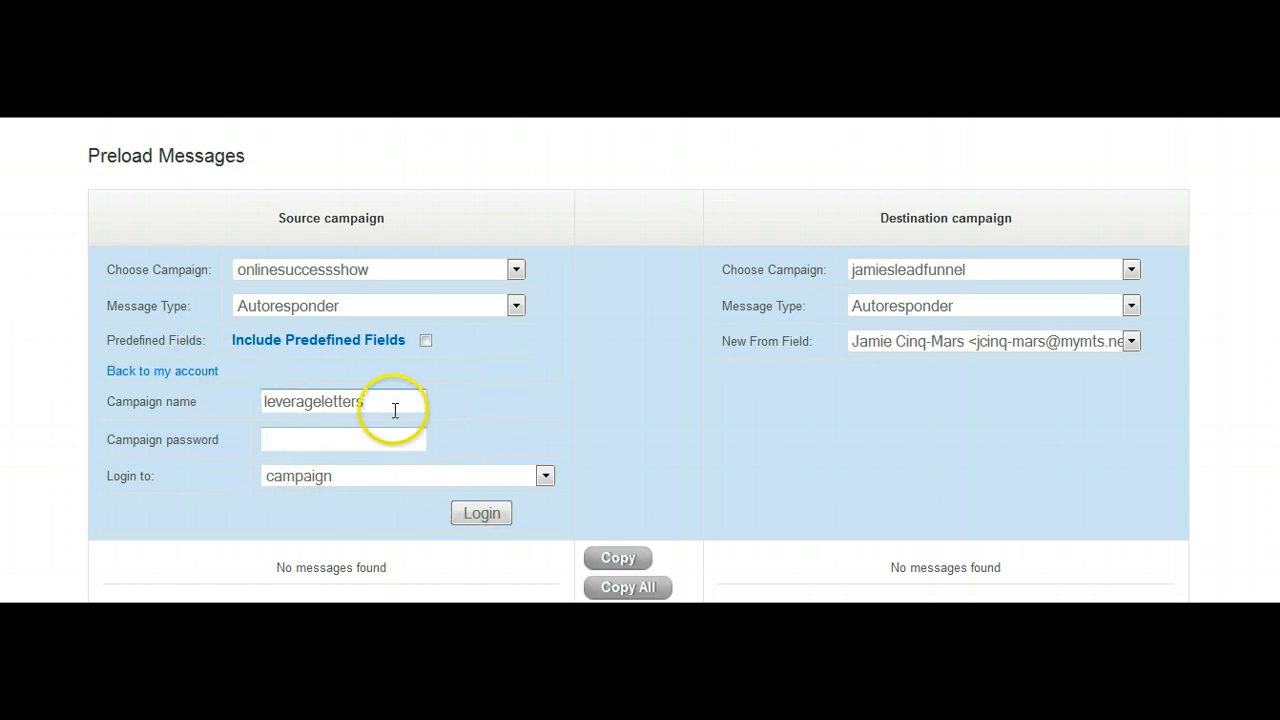
{"action": "mouse_move", "coordinate": [360, 482]}
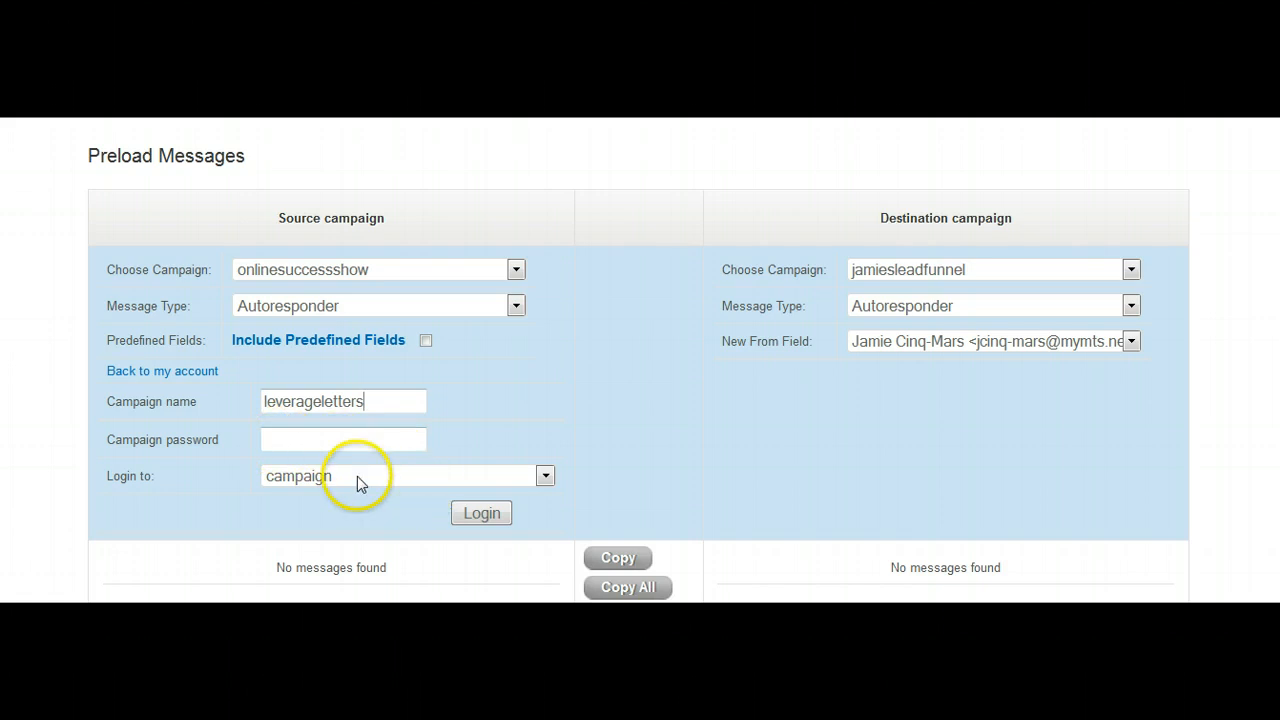
Log in to the leverageletters source campaign, accepting the unsaved-changes warning.
{"action": "left_click", "coordinate": [480, 512]}
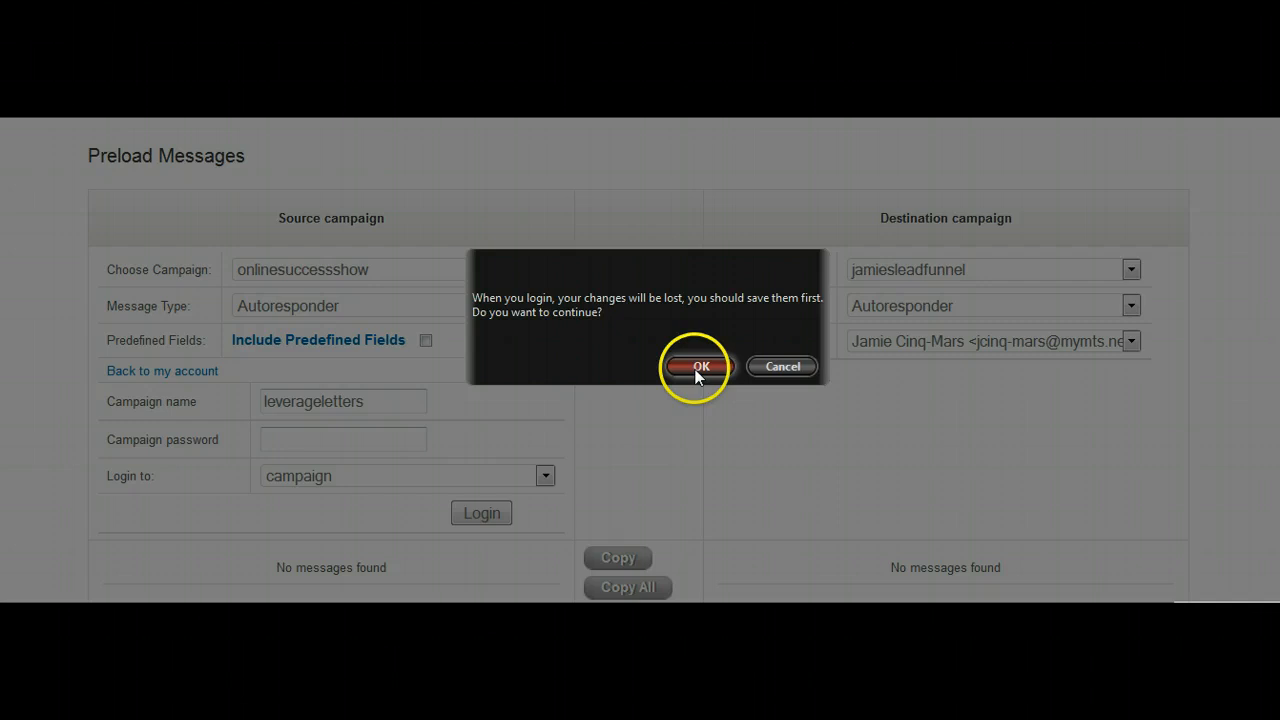
{"action": "left_click", "coordinate": [700, 364]}
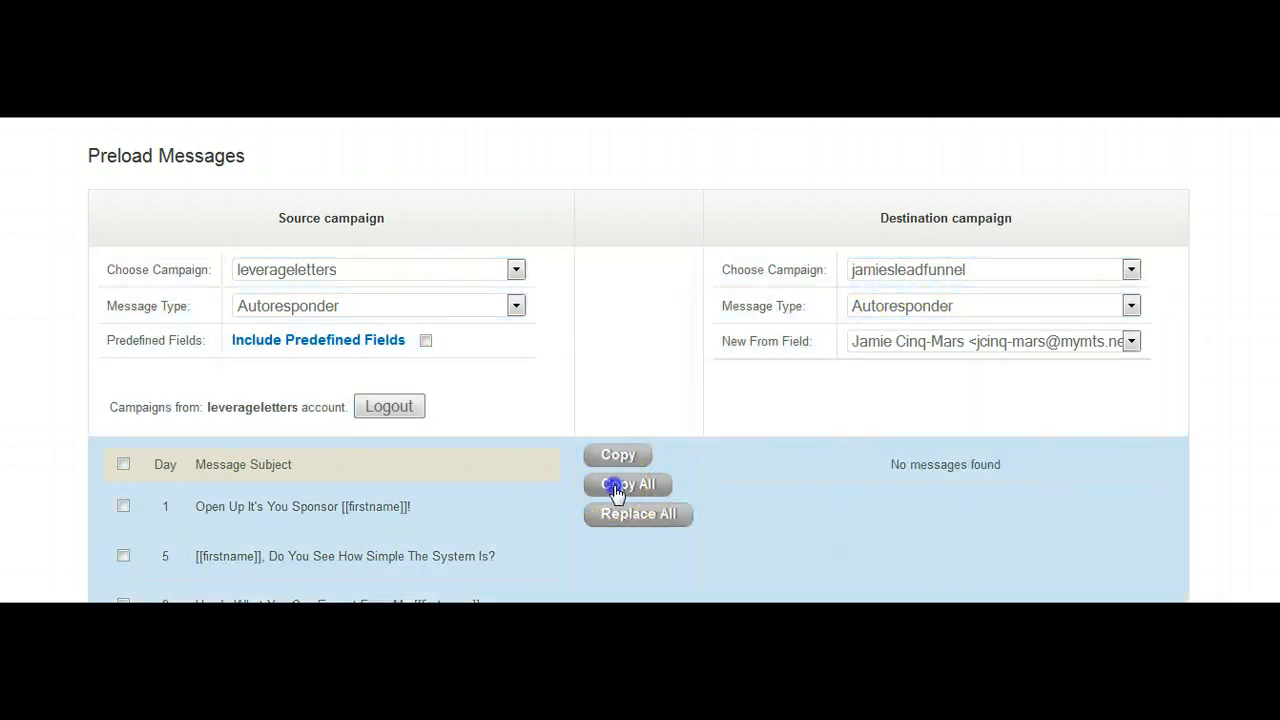
Copy all leverageletters autoresponder messages into jamiesleadfunnel with Copy All.
{"action": "left_click", "coordinate": [628, 484]}
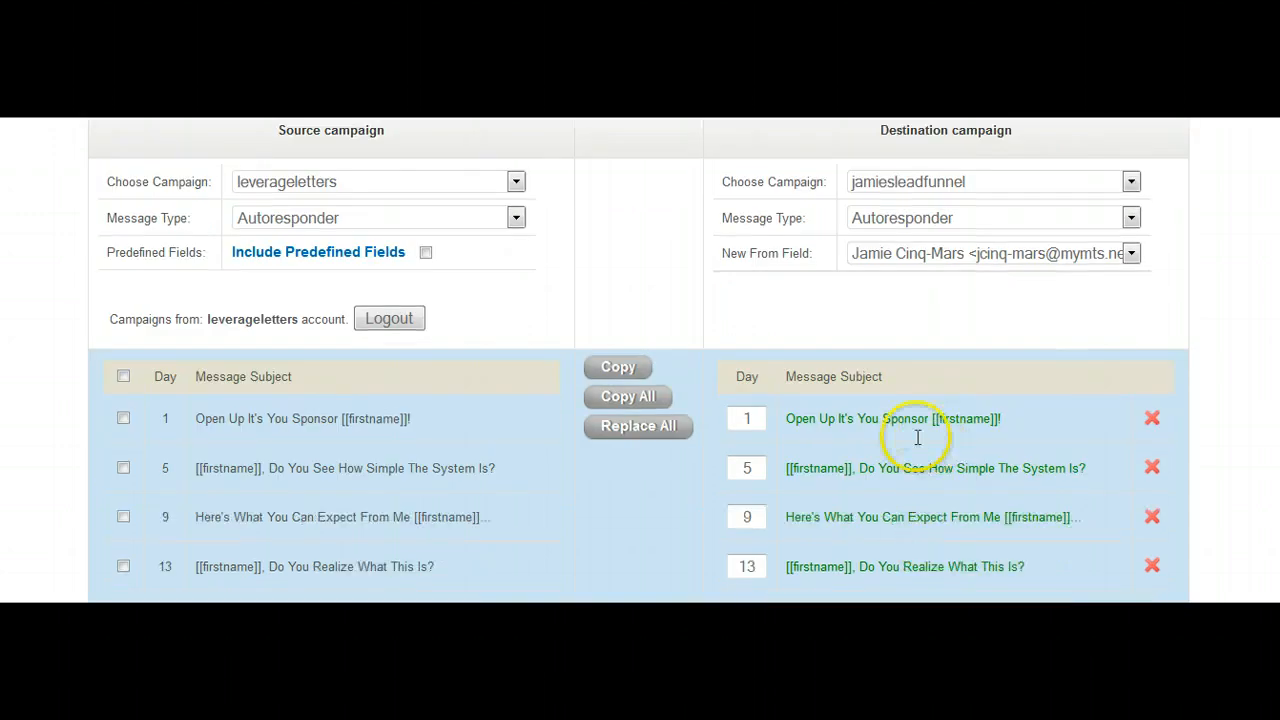
{"action": "scroll", "scroll_direction": "down", "scroll_amount": 3}
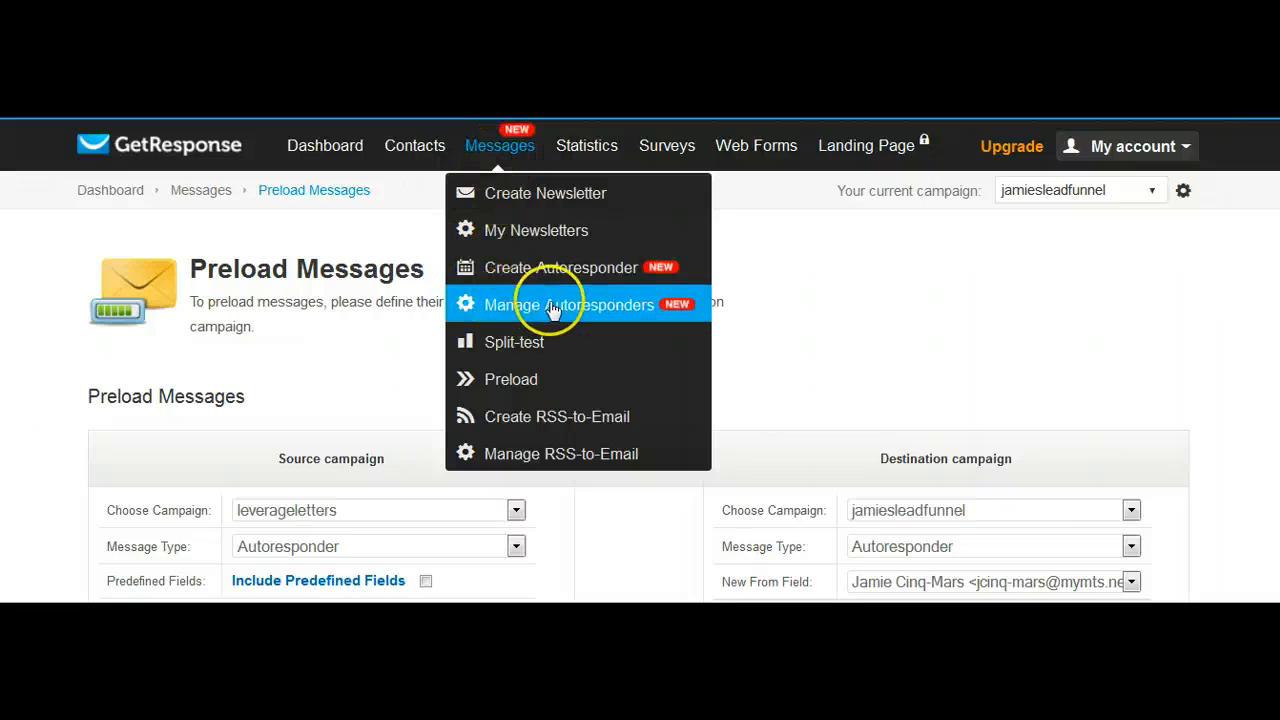
{"action": "mouse_move", "coordinate": [688, 552]}
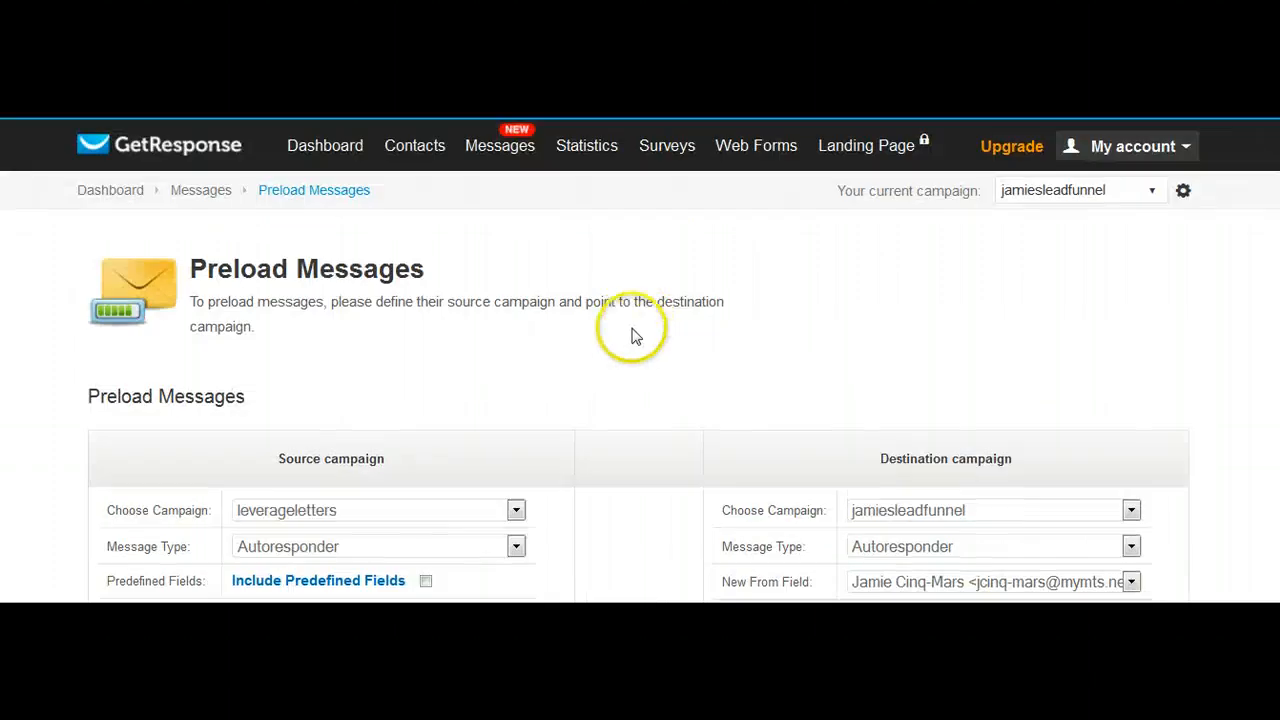
{"action": "left_click", "coordinate": [500, 144]}
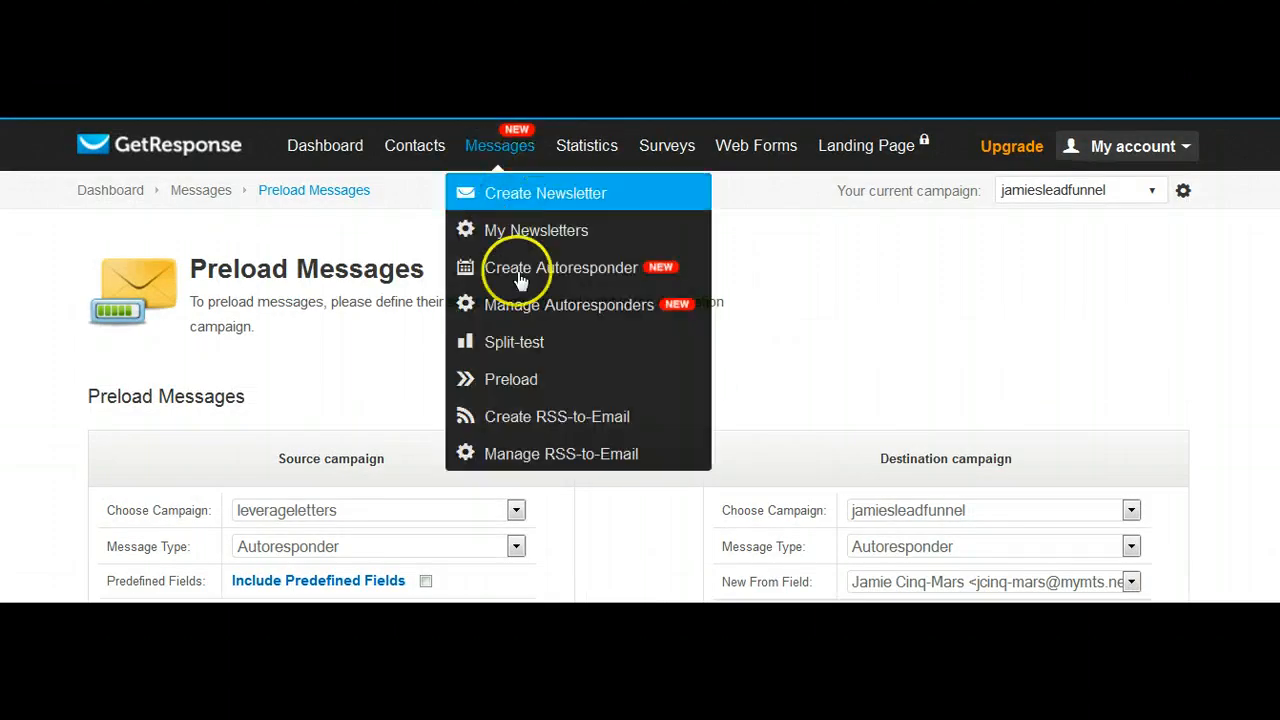